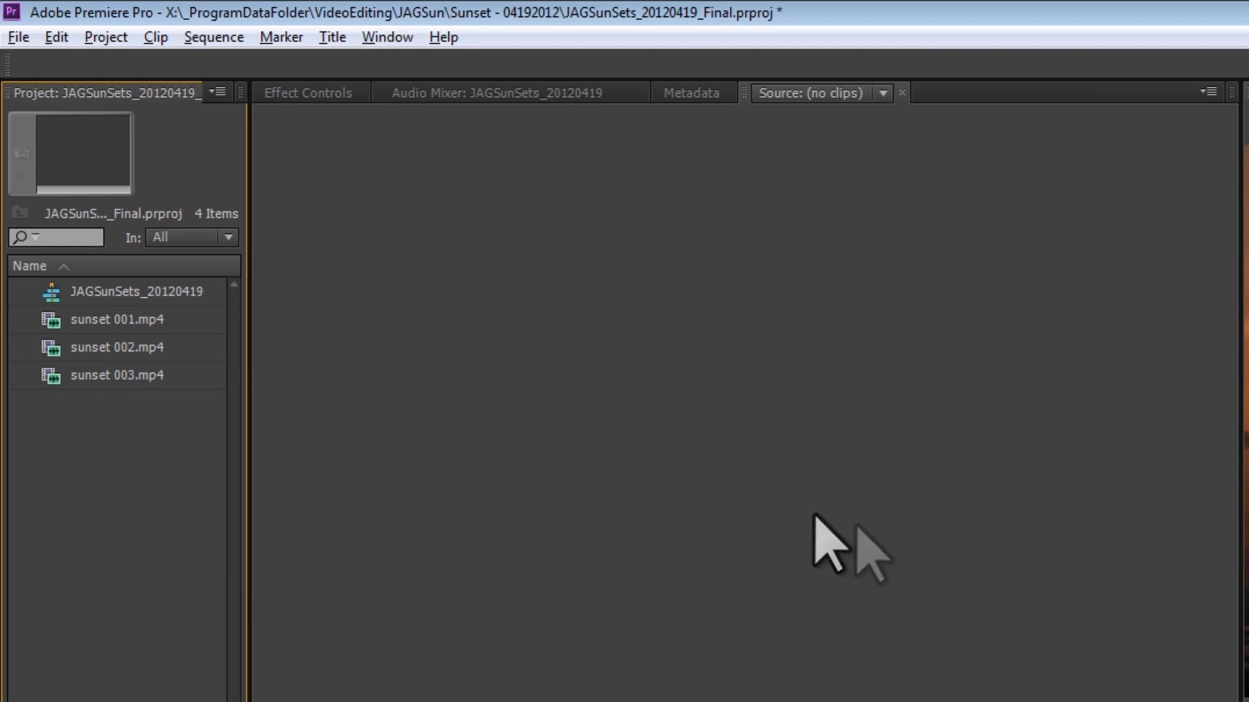
Select the sunset sequence and bring up File > Export > Media (Ctrl+M).
click(18, 35)
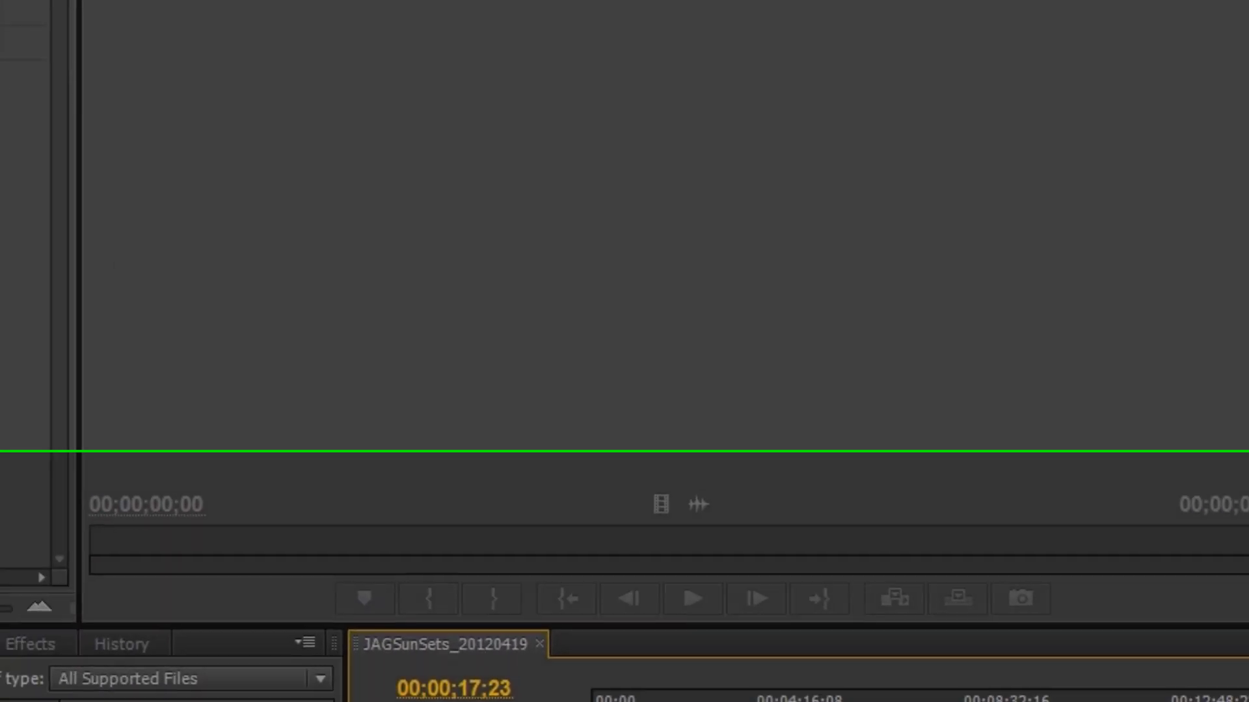
click(14, 38)
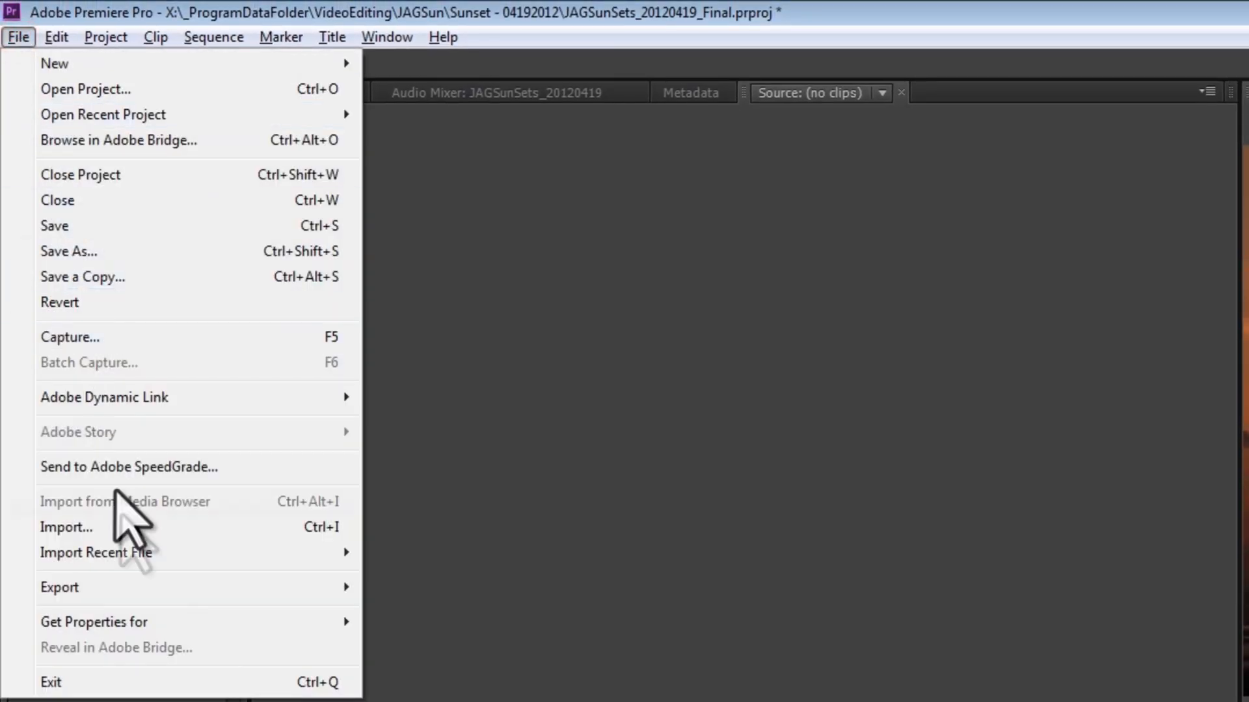
click(60, 587)
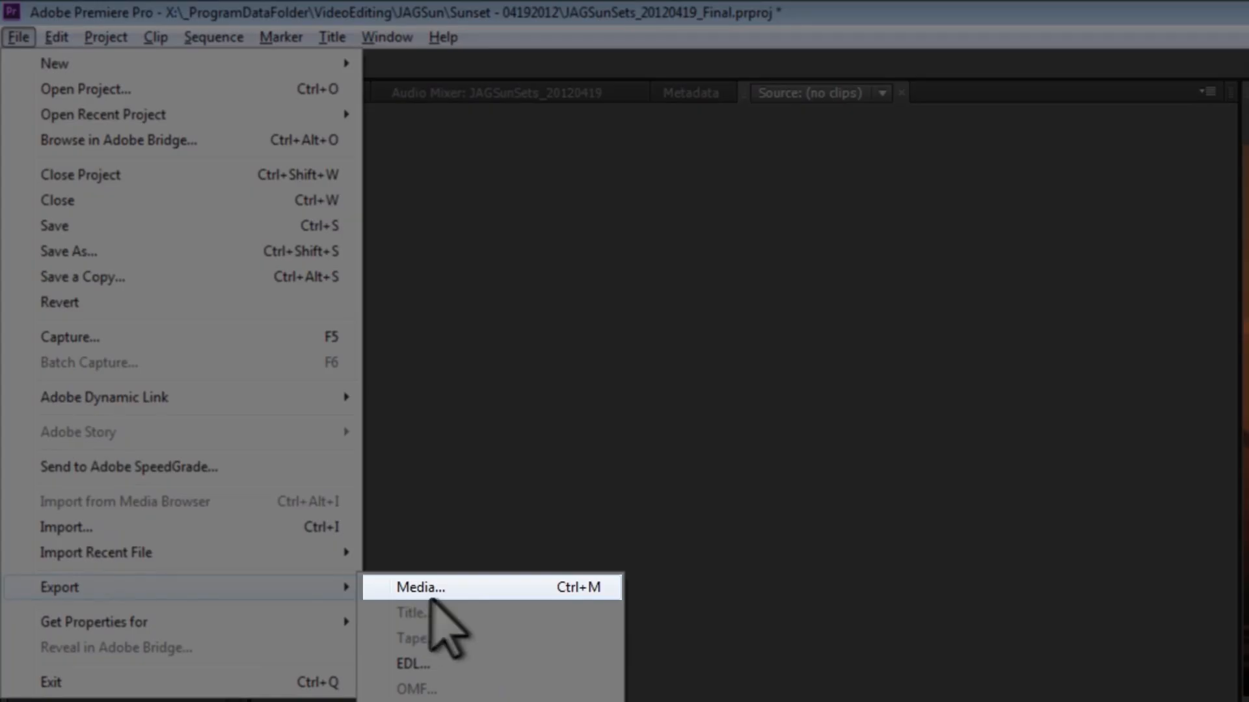
key(Ctrl+M)
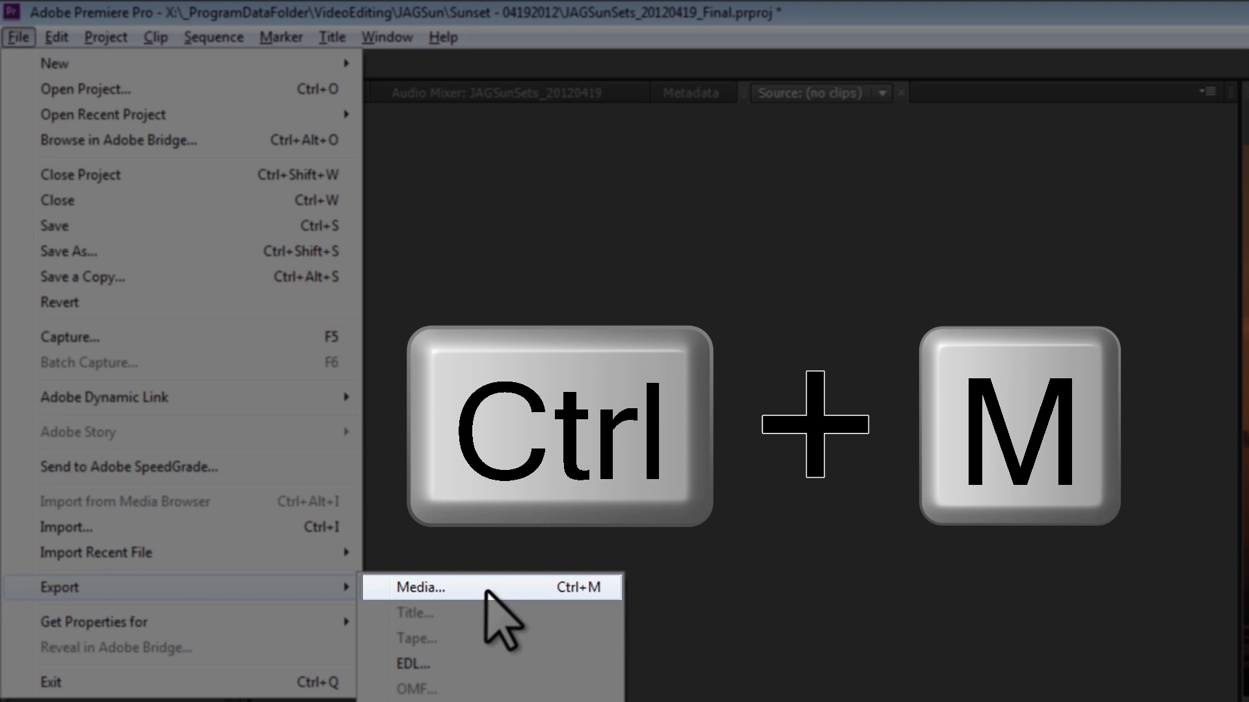
Open Export Settings for the sunset sequence and scrub through its preview.
click(423, 587)
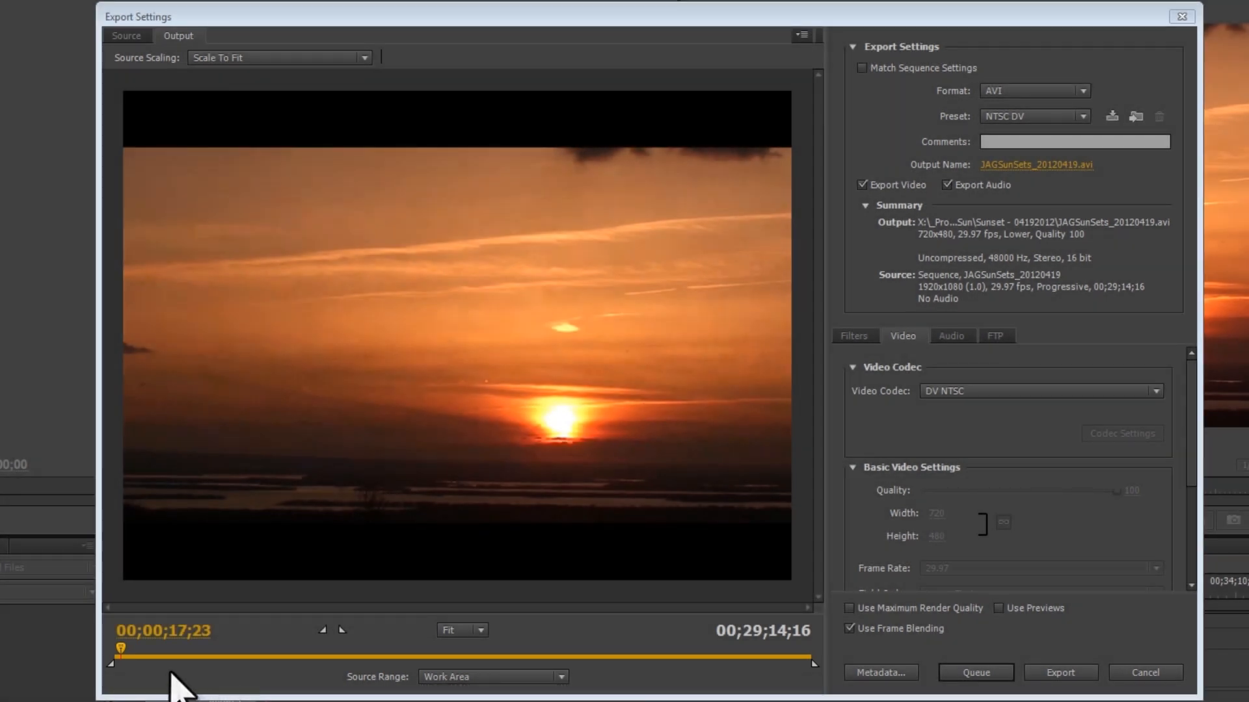
drag(121, 659, 169, 659)
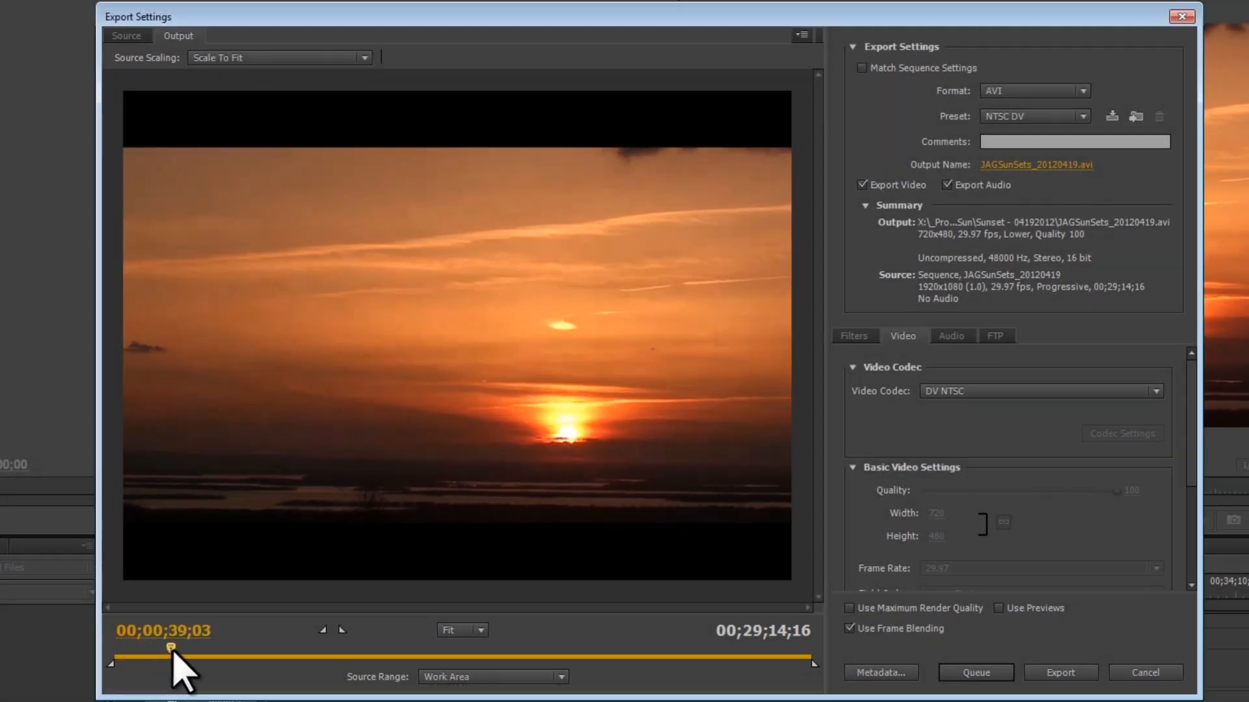
drag(171, 660, 390, 659)
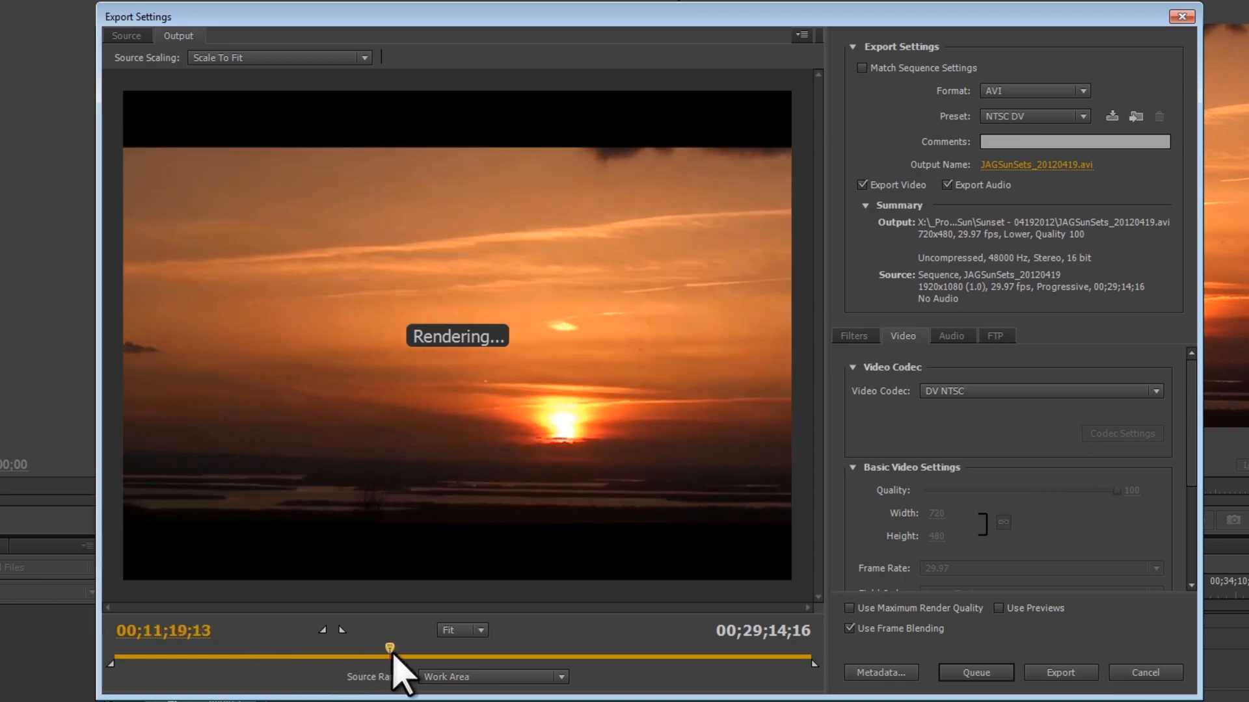
drag(389, 646, 663, 647)
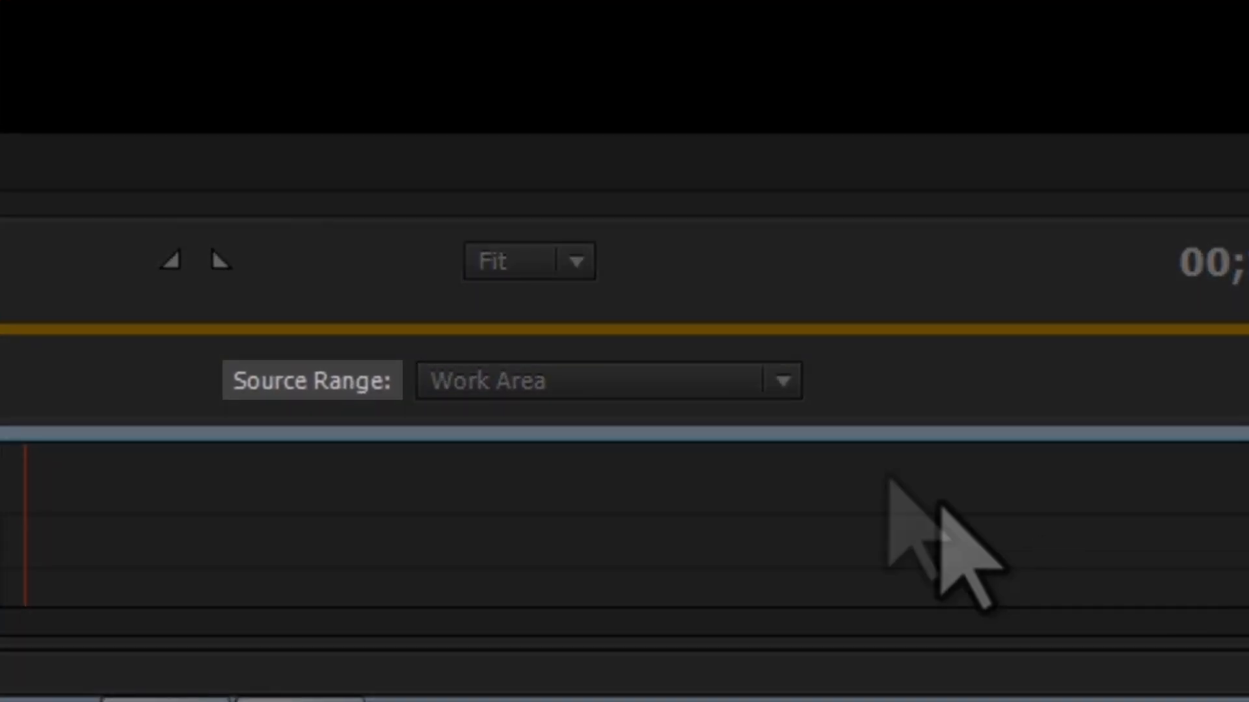
Shorten the export to a Custom range by dragging the out point well left.
click(784, 380)
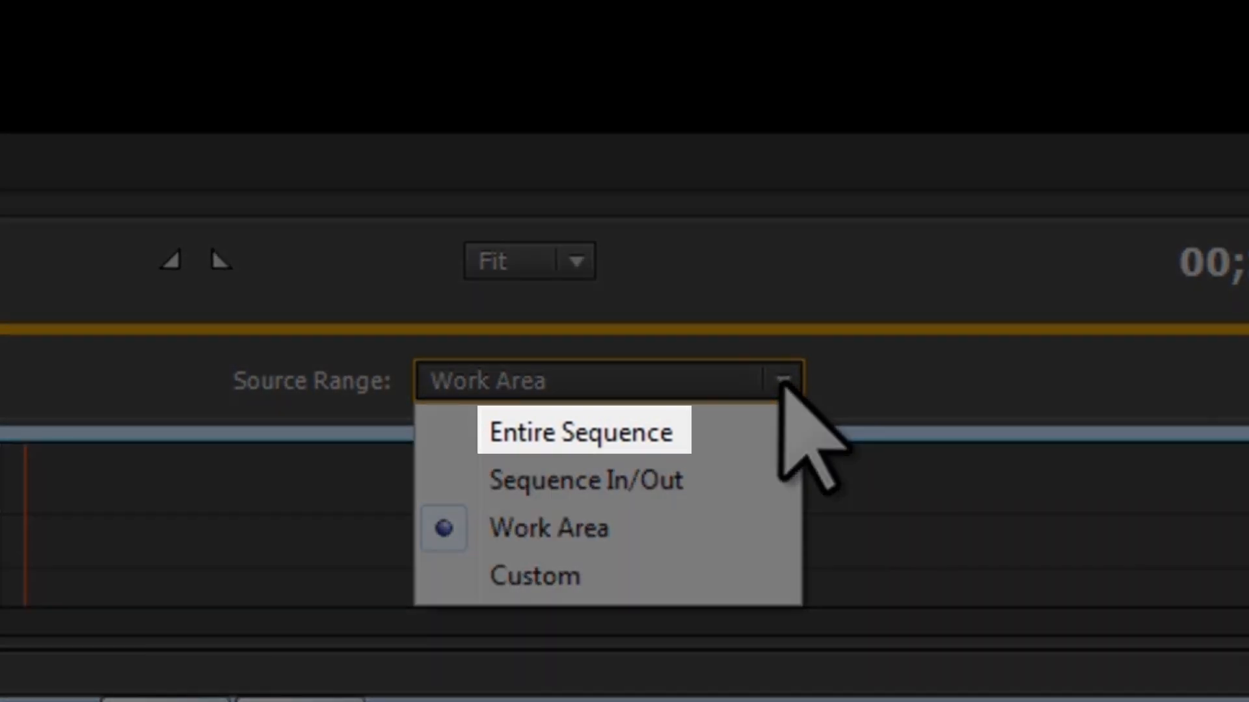
mouse_move(535, 576)
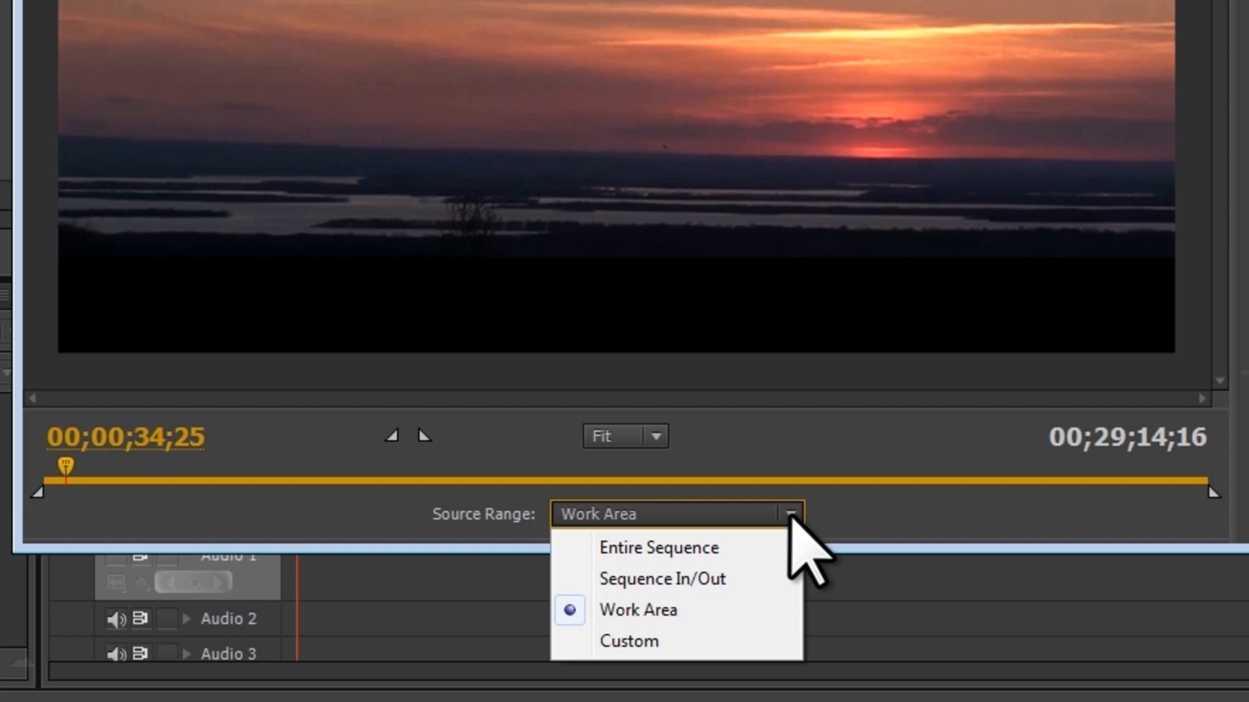
click(624, 642)
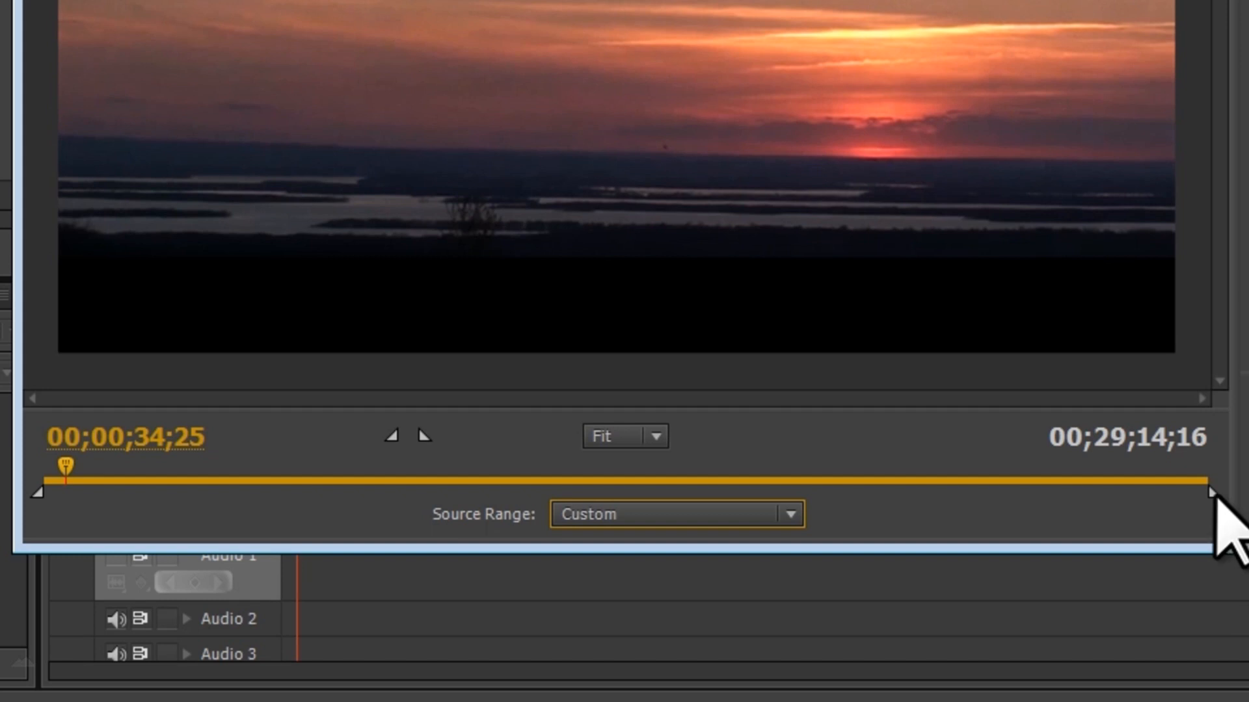
drag(1218, 493, 813, 494)
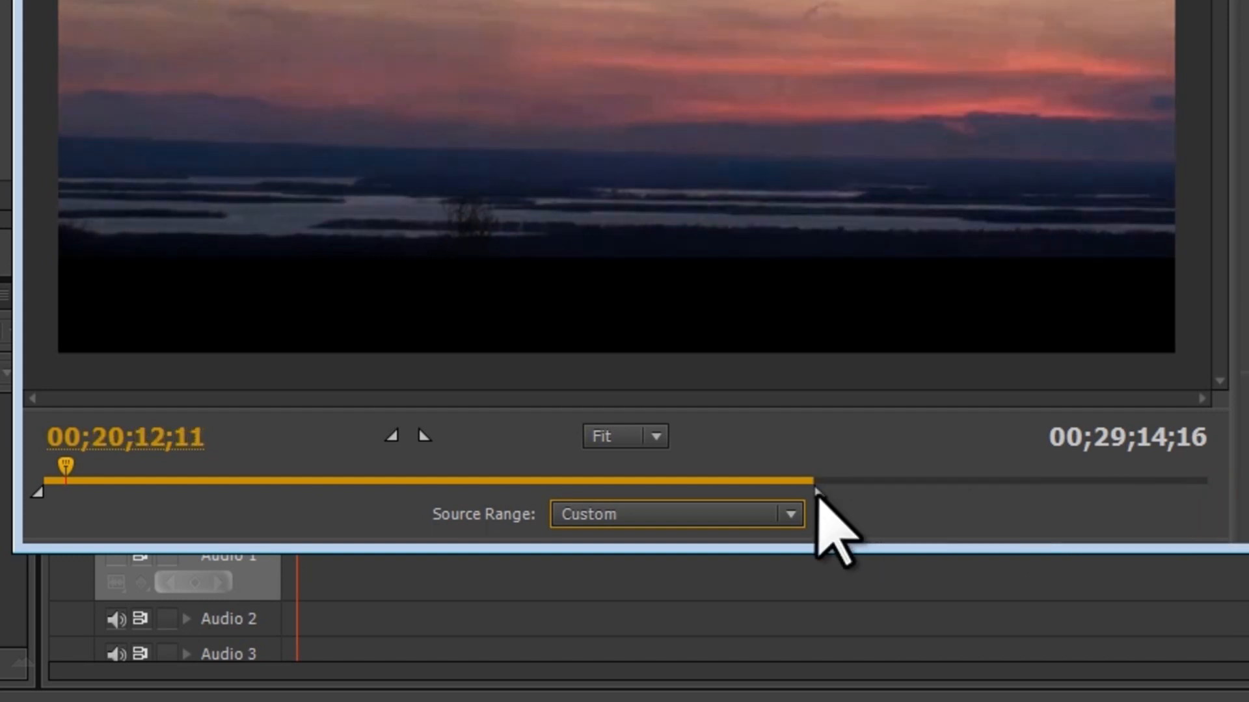
drag(812, 478, 68, 478)
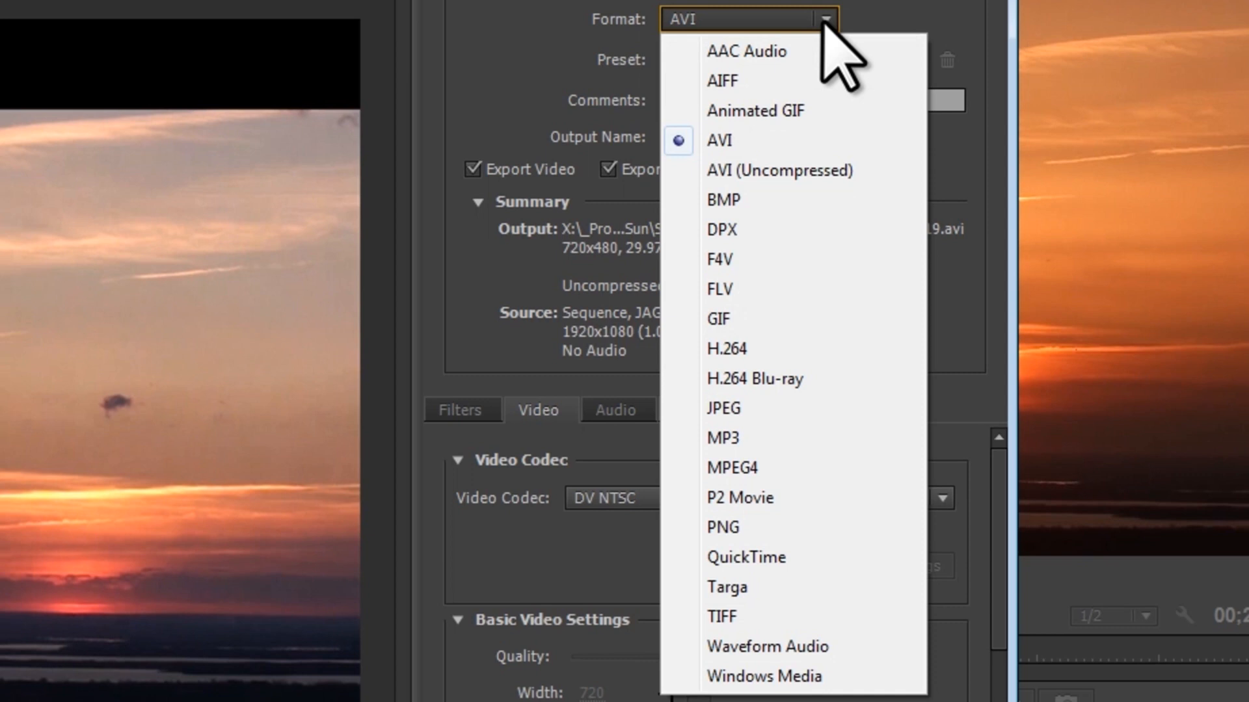
mouse_move(751, 349)
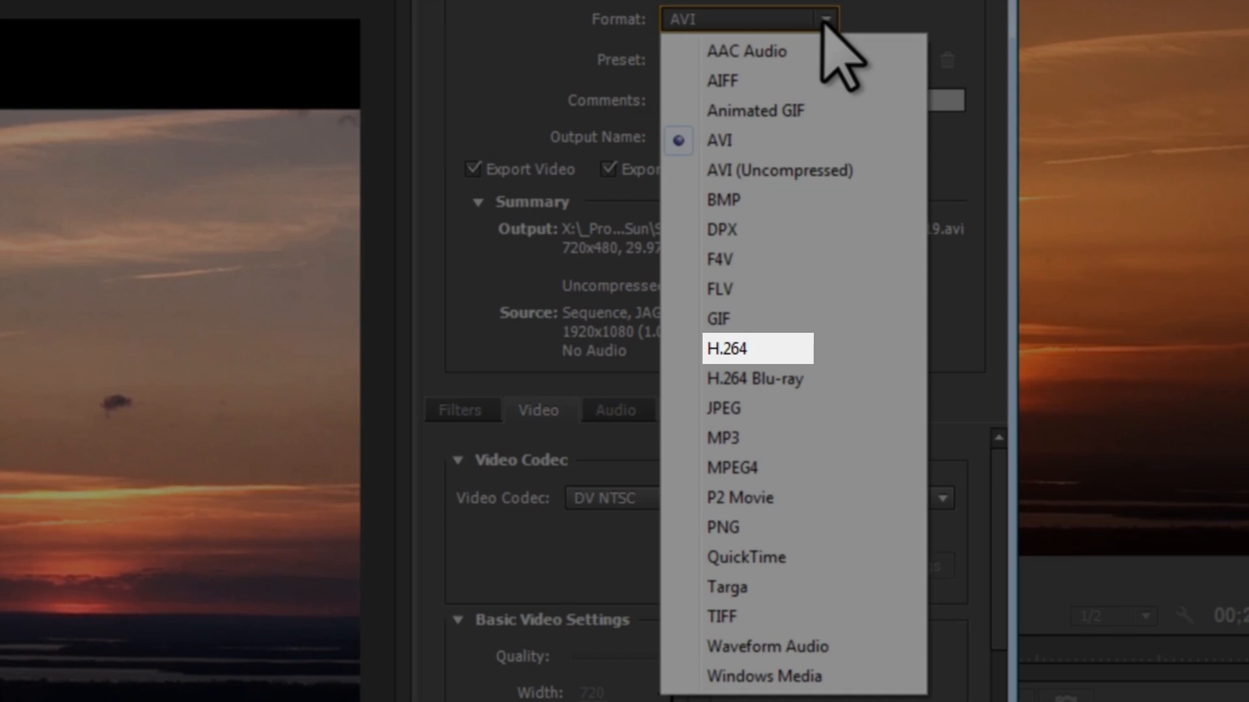
Switch the export format from AVI to H.264.
click(742, 342)
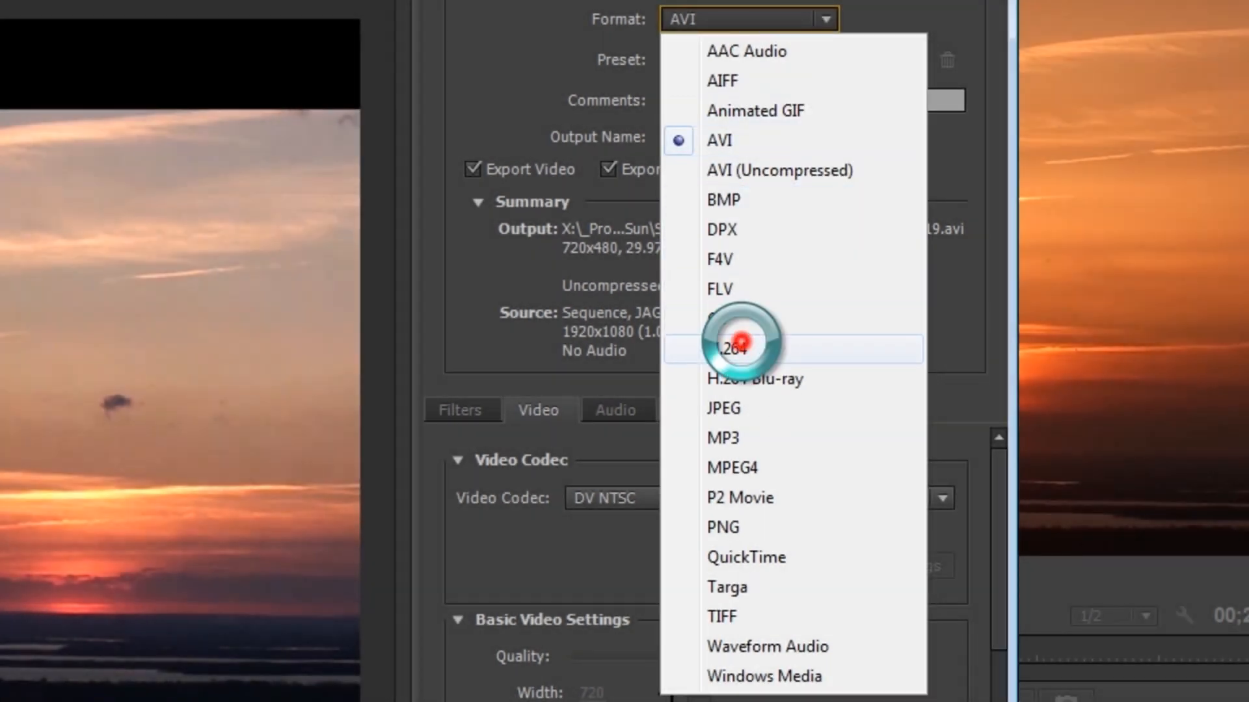
click(739, 348)
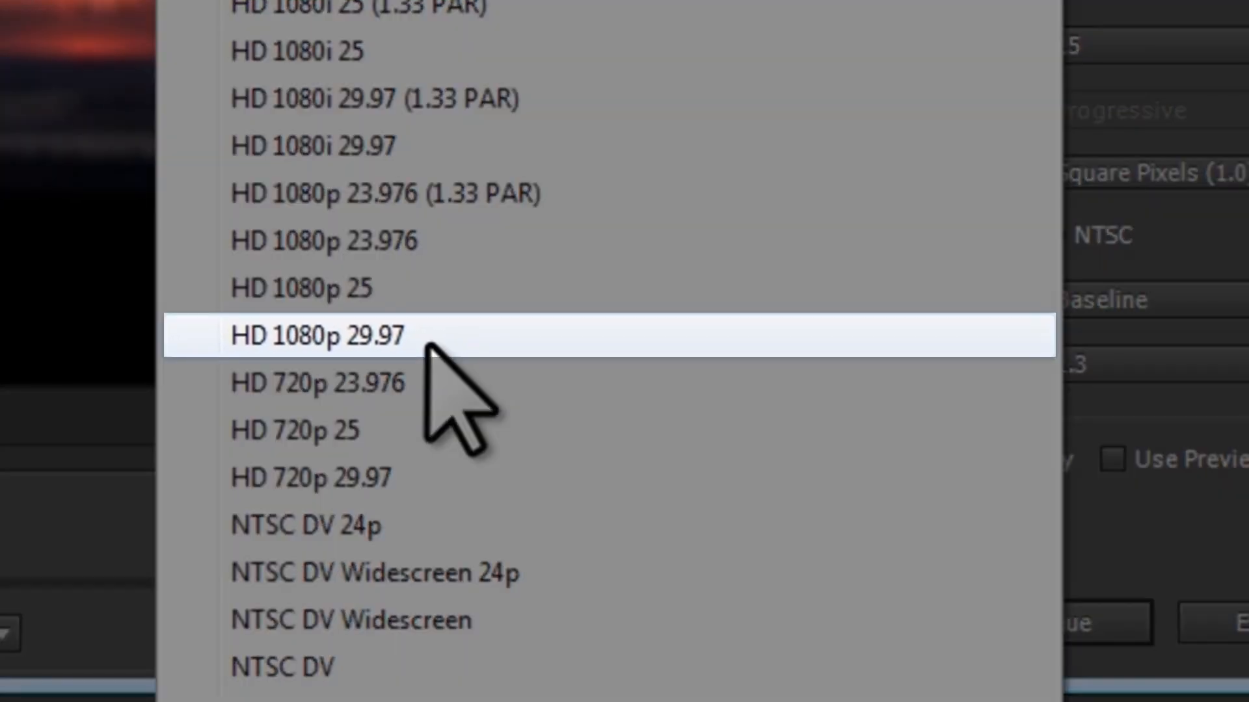
Select the HD 1080p 29.97 preset for the H.264 export.
click(317, 335)
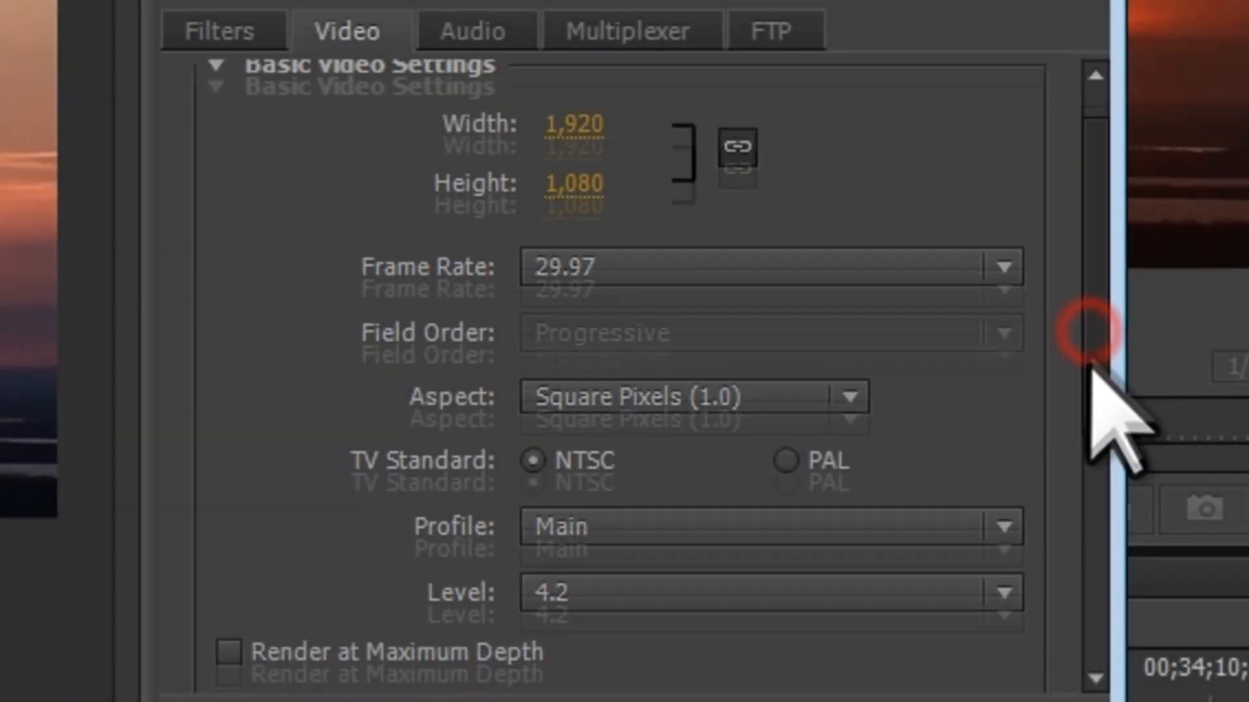
Set the bitrate to a 5 Mbps target and an 8 Mbps maximum.
scroll(down, 3)
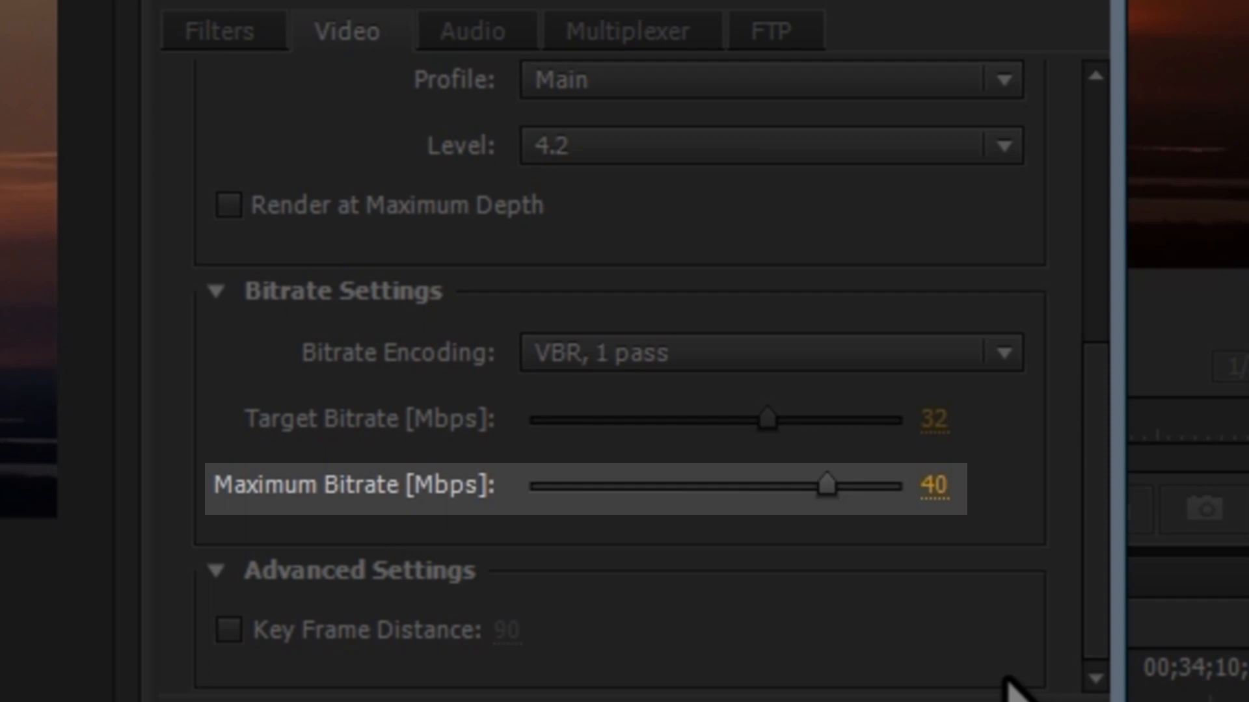
mouse_move(1015, 685)
text(5)
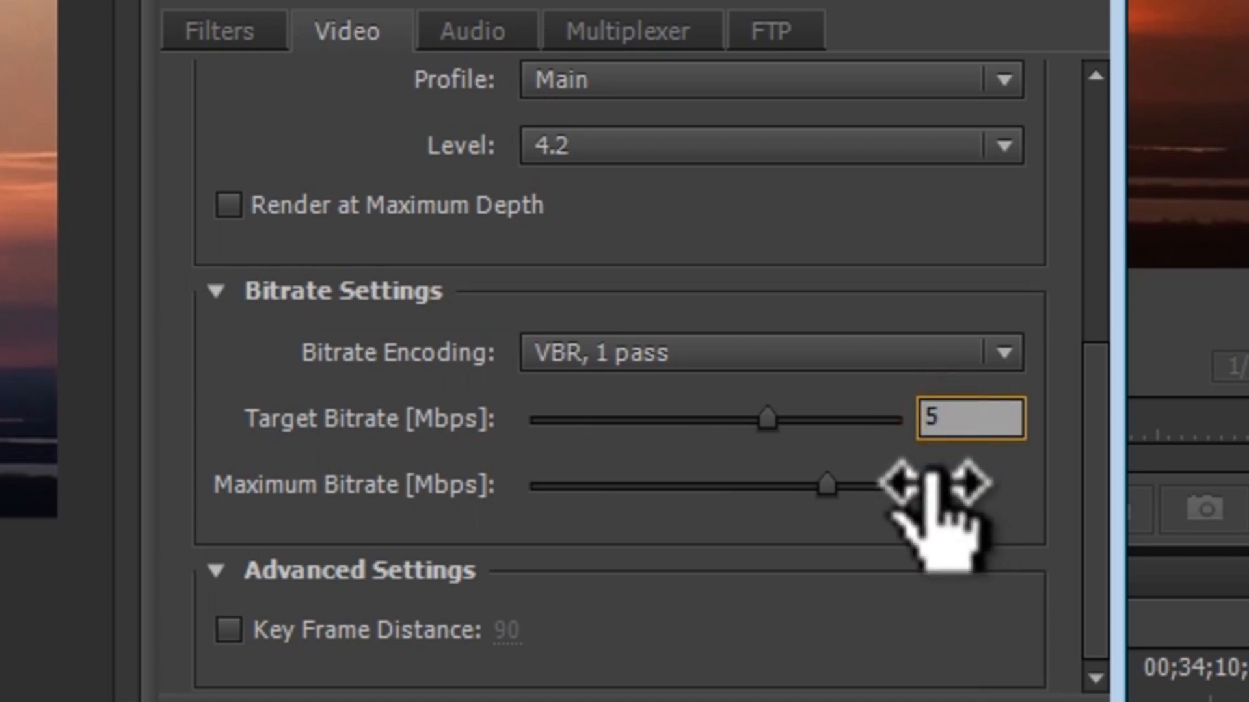
click(957, 493)
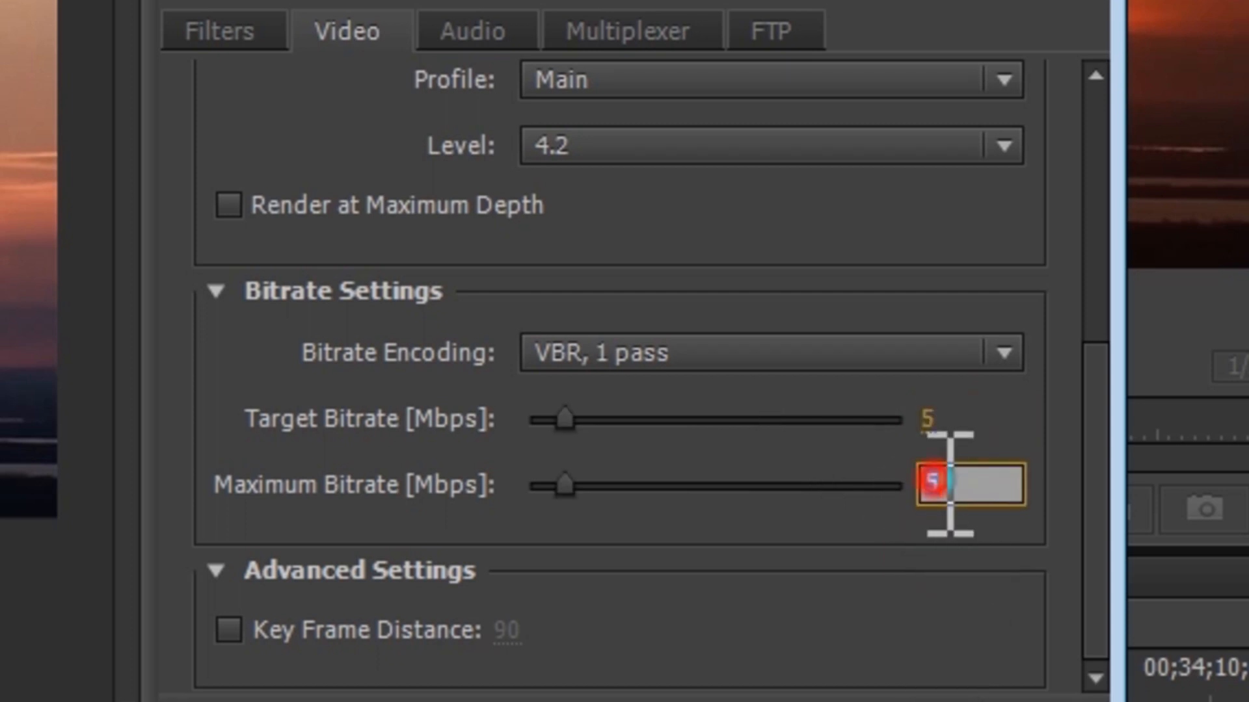
text(8)
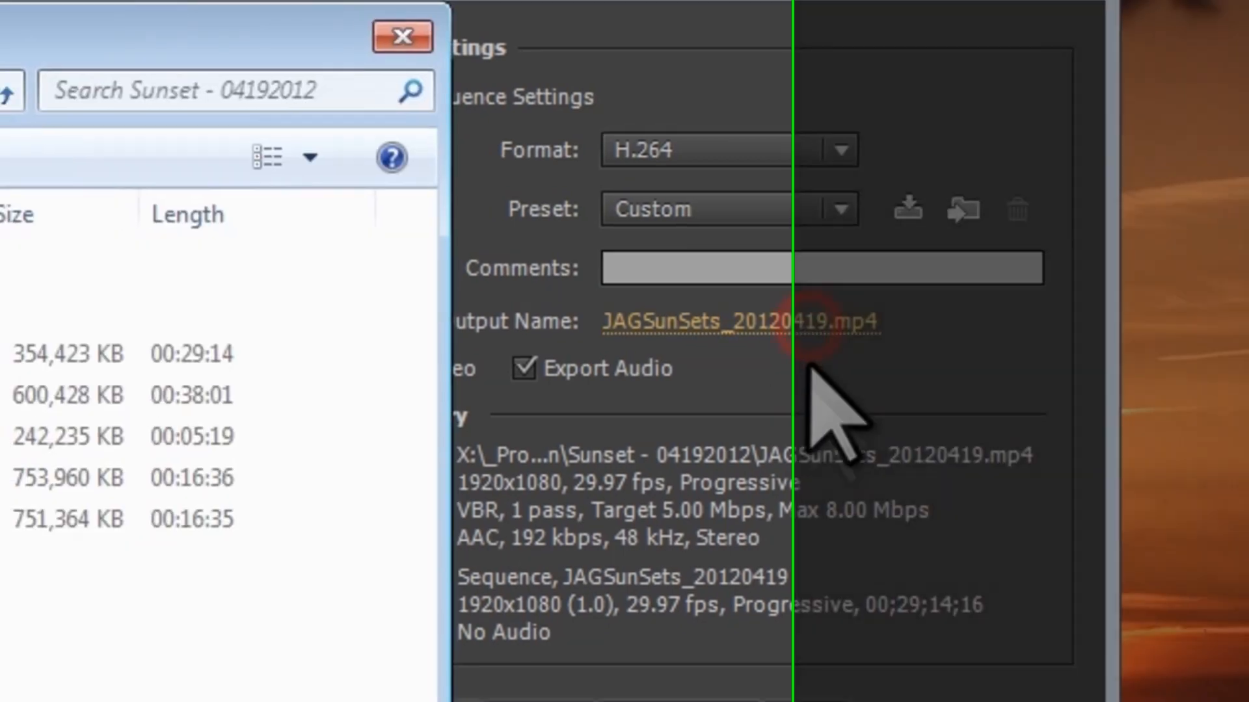
Rename the output file to test.mp4 in the JAGSun folder.
click(738, 321)
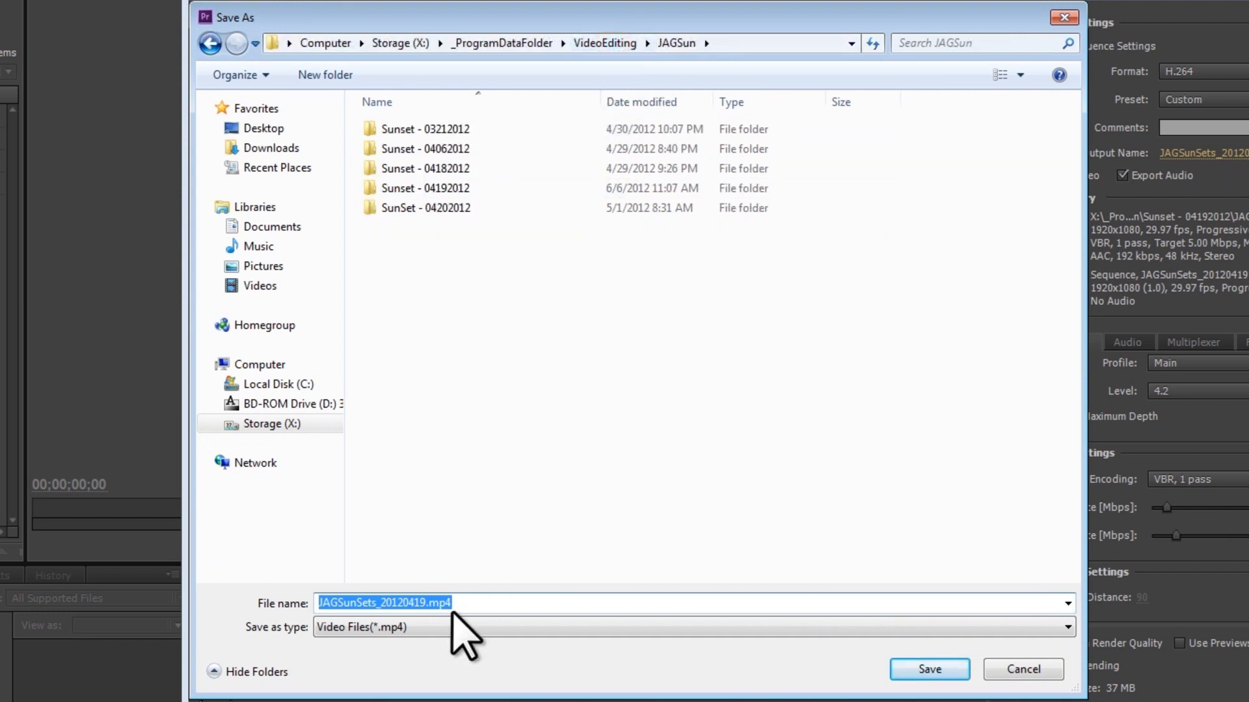
text(test)
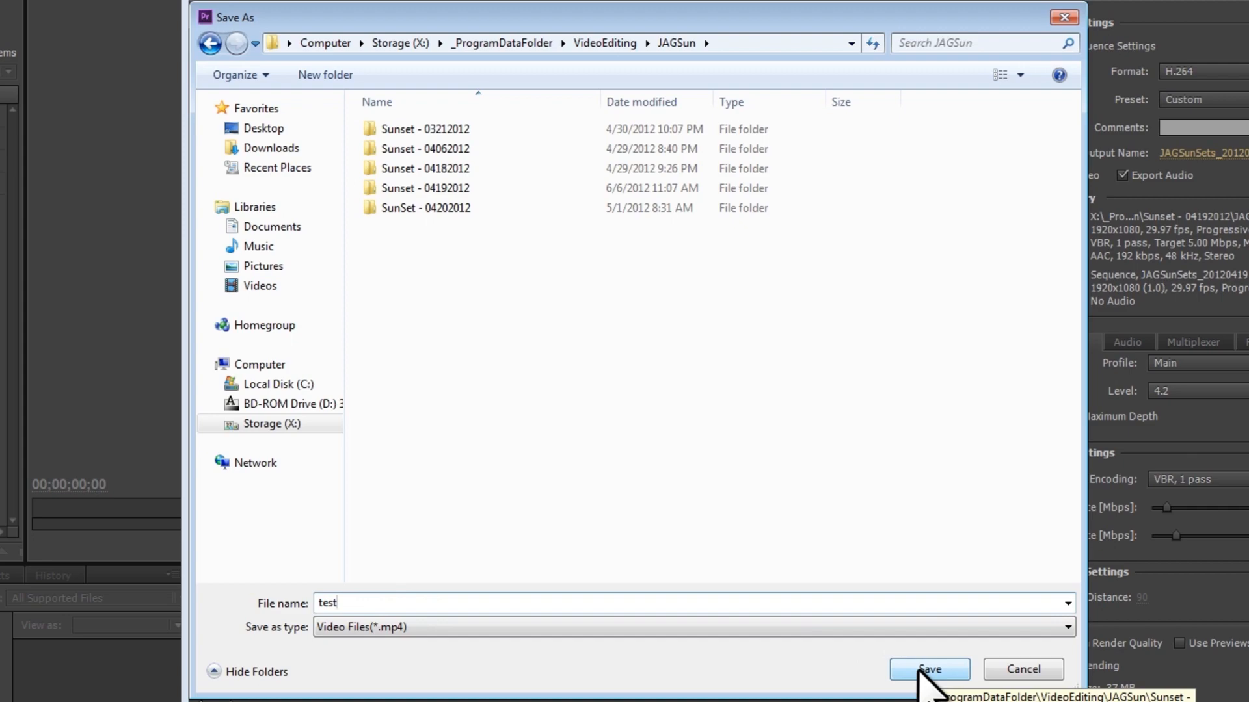
click(929, 670)
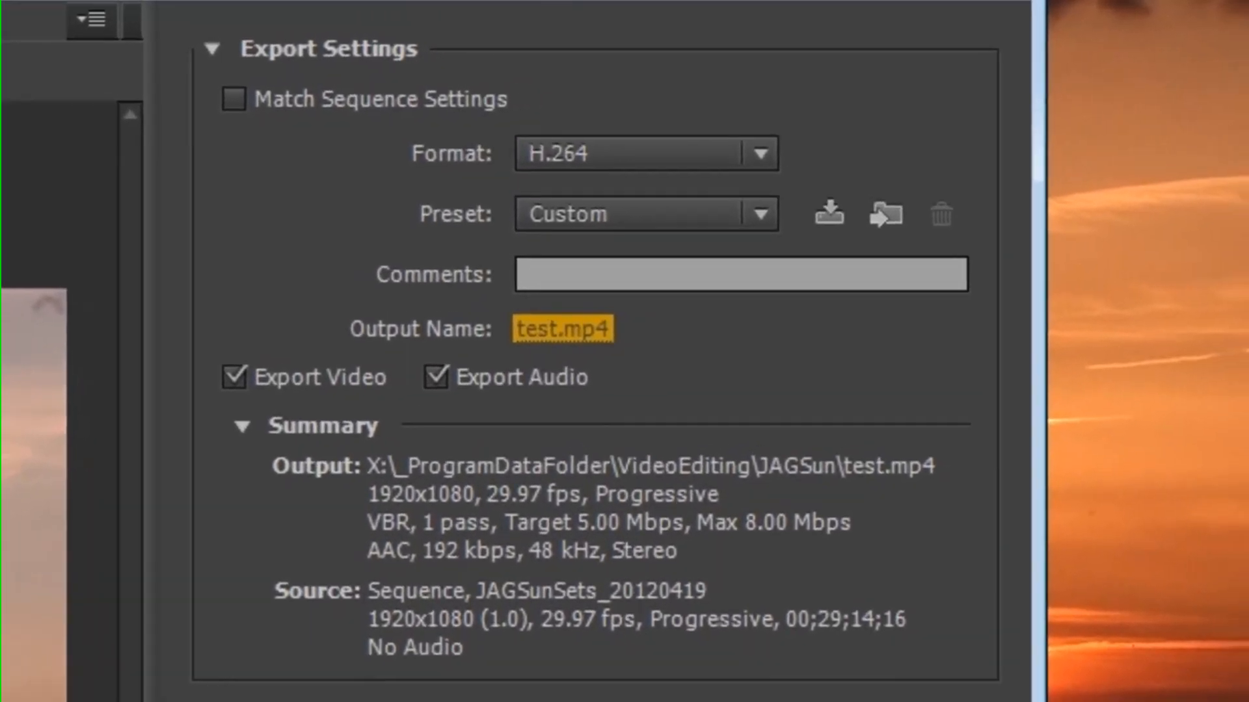
mouse_move(536, 380)
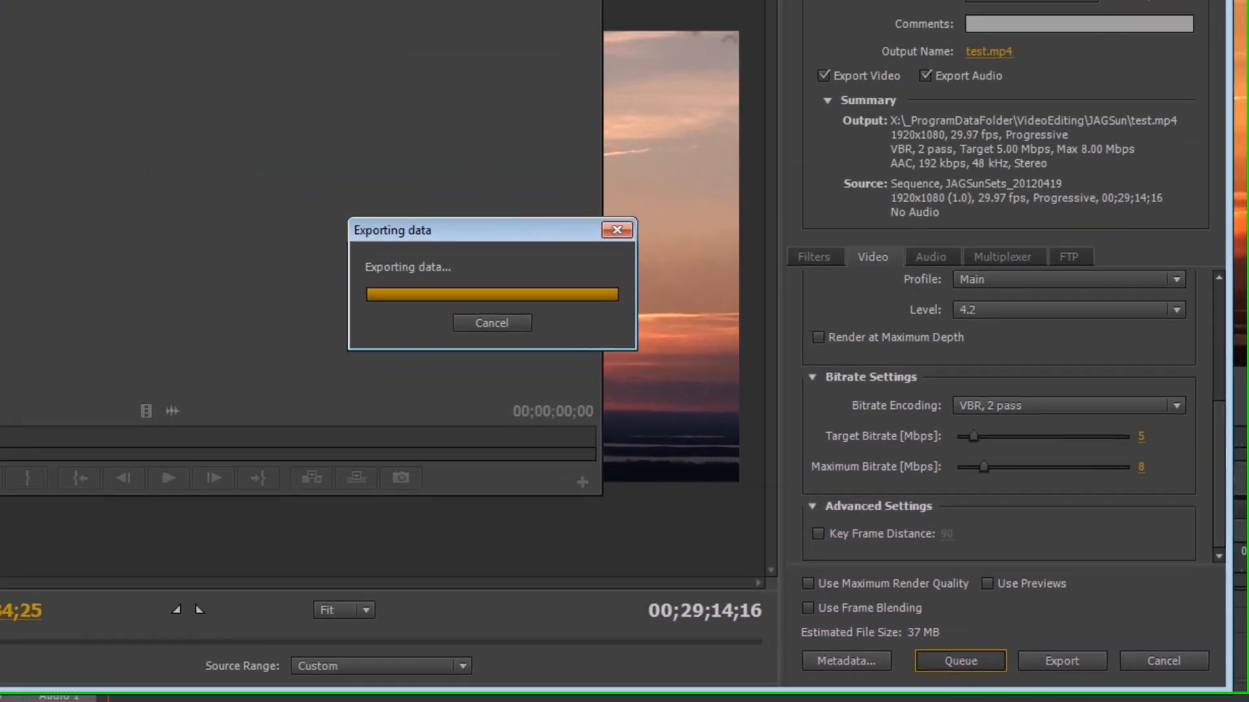
Queue the test.mp4 H.264 job in Adobe Media Encoder.
click(960, 661)
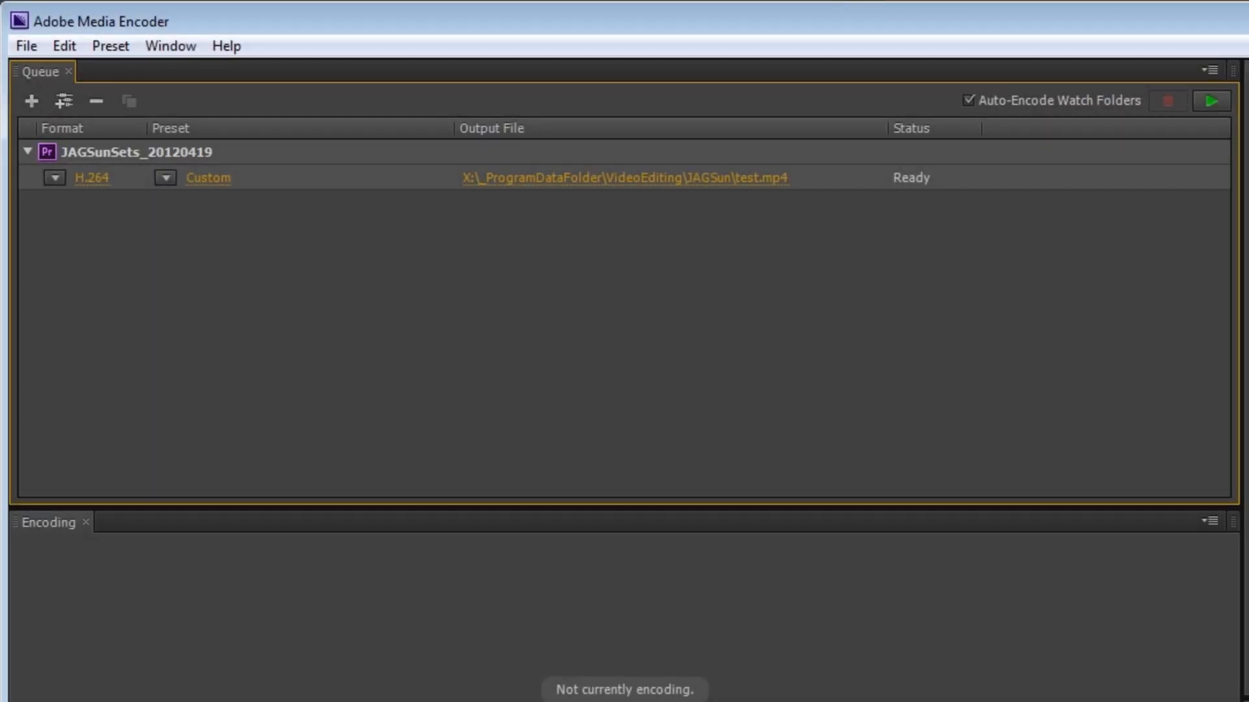
click(91, 178)
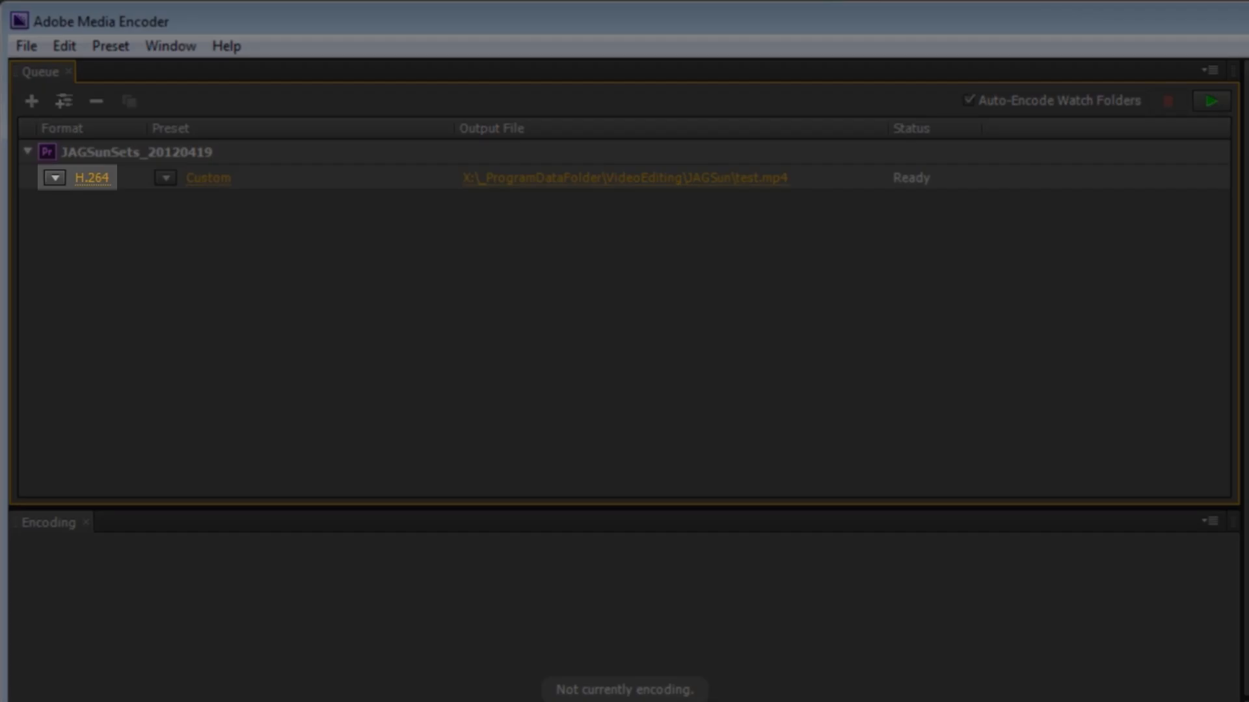
click(207, 178)
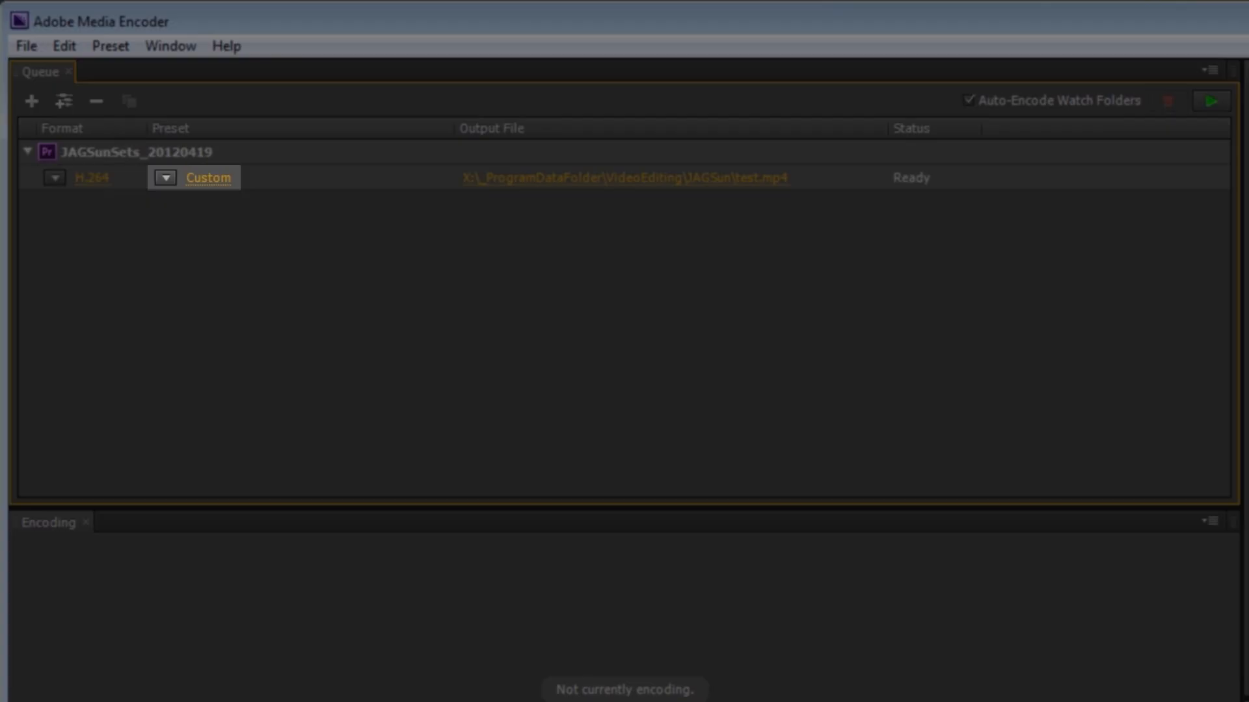
click(625, 178)
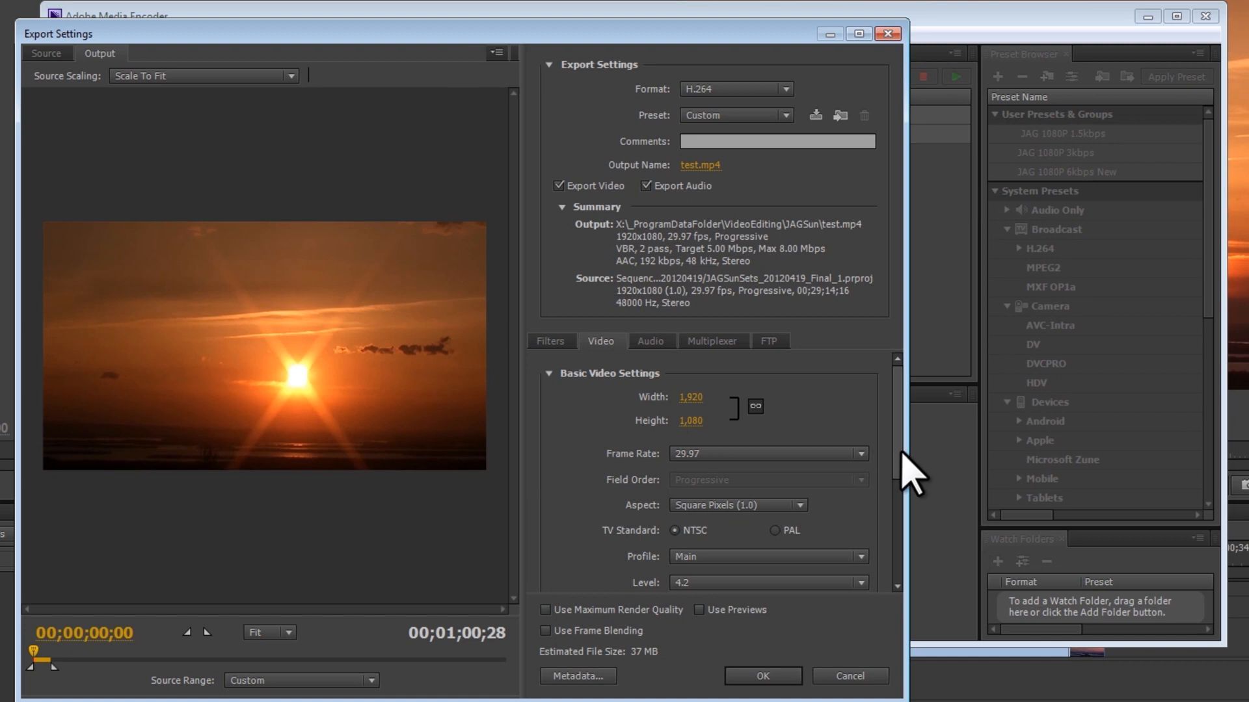
scroll(down, 3)
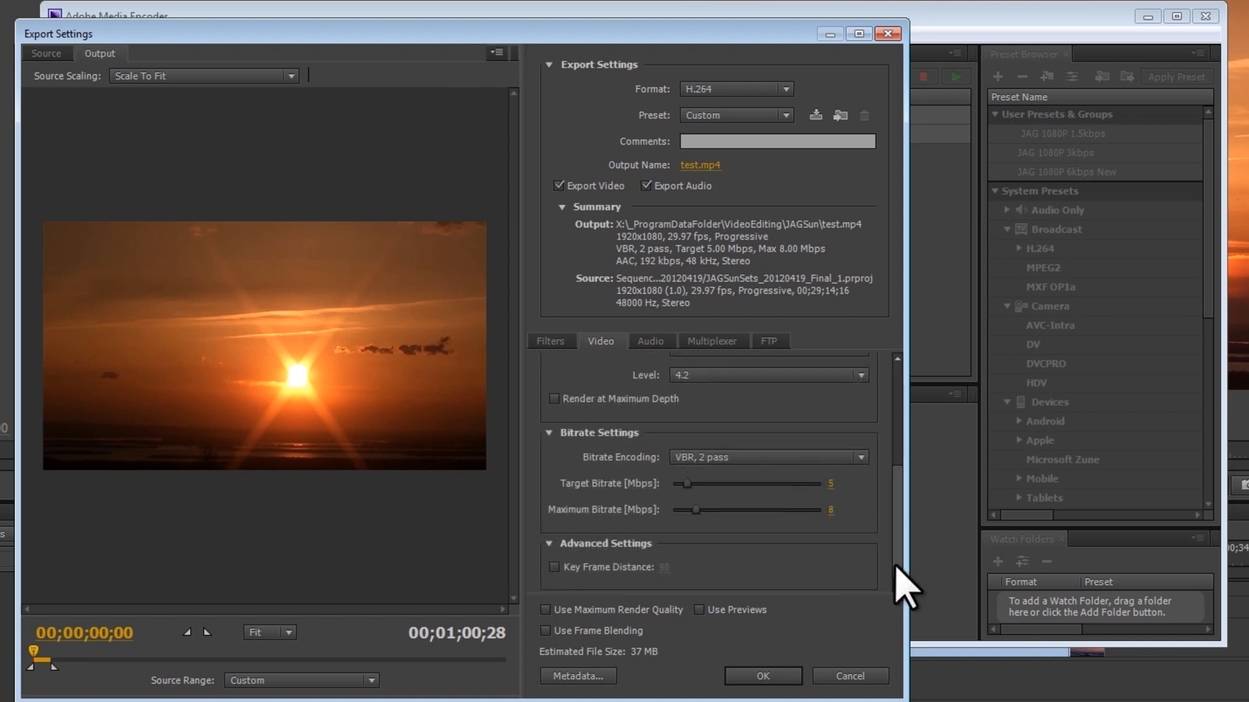
mouse_move(805, 695)
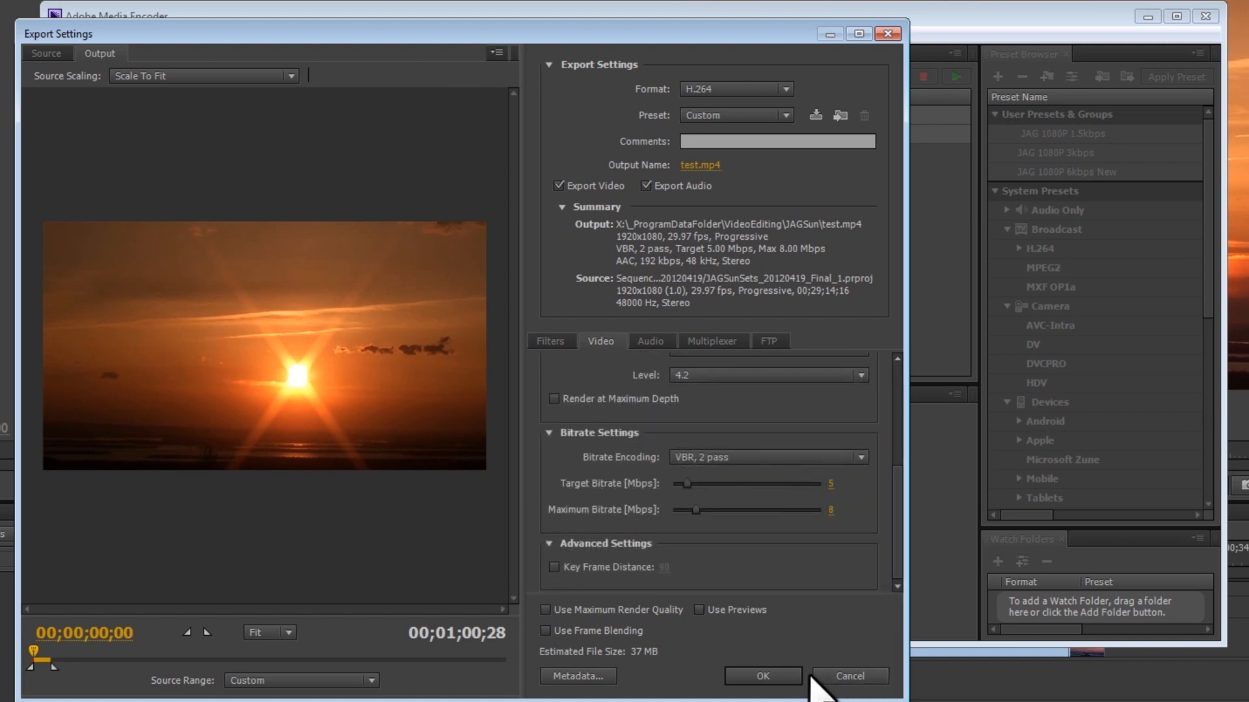
click(763, 676)
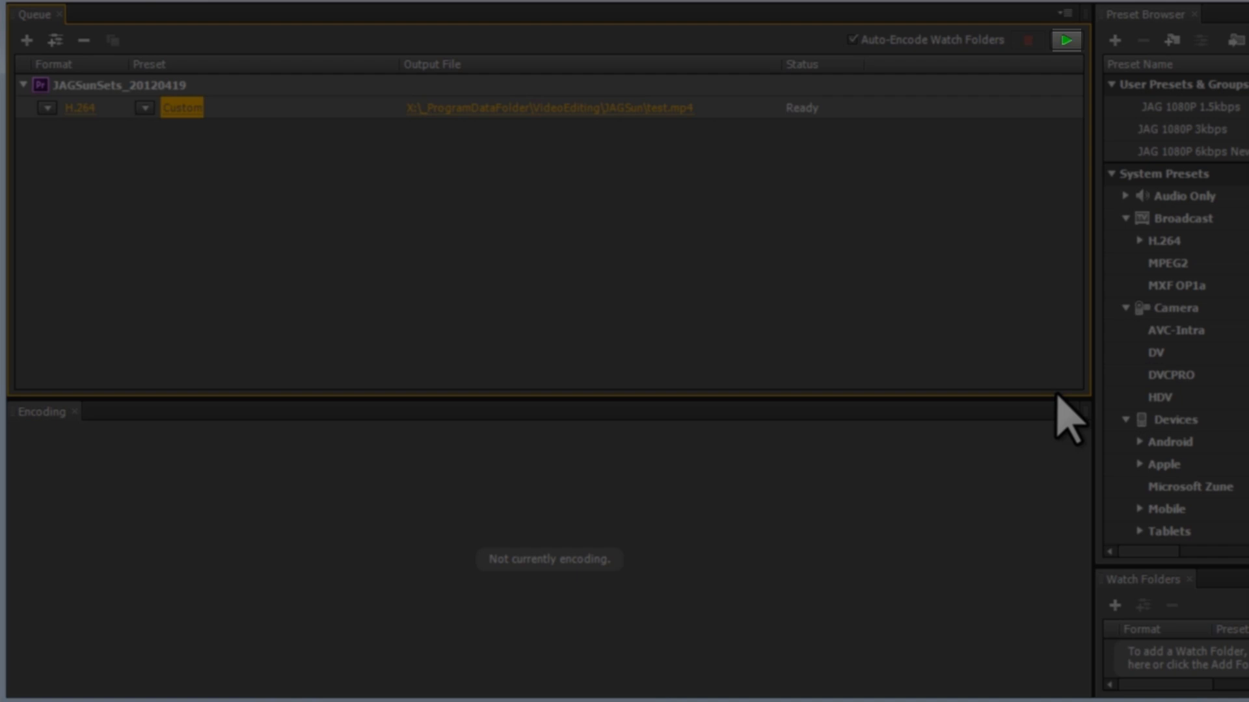
mouse_move(1065, 42)
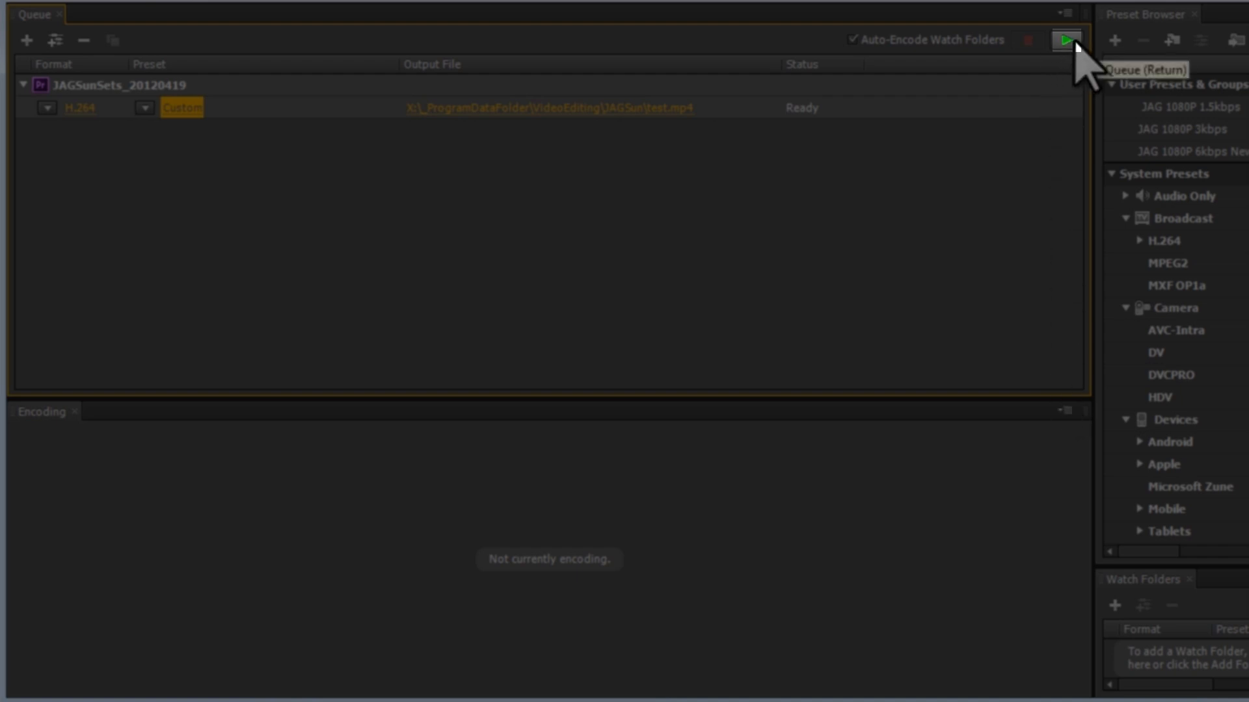
Start the Media Encoder queue to encode test.mp4.
click(1063, 40)
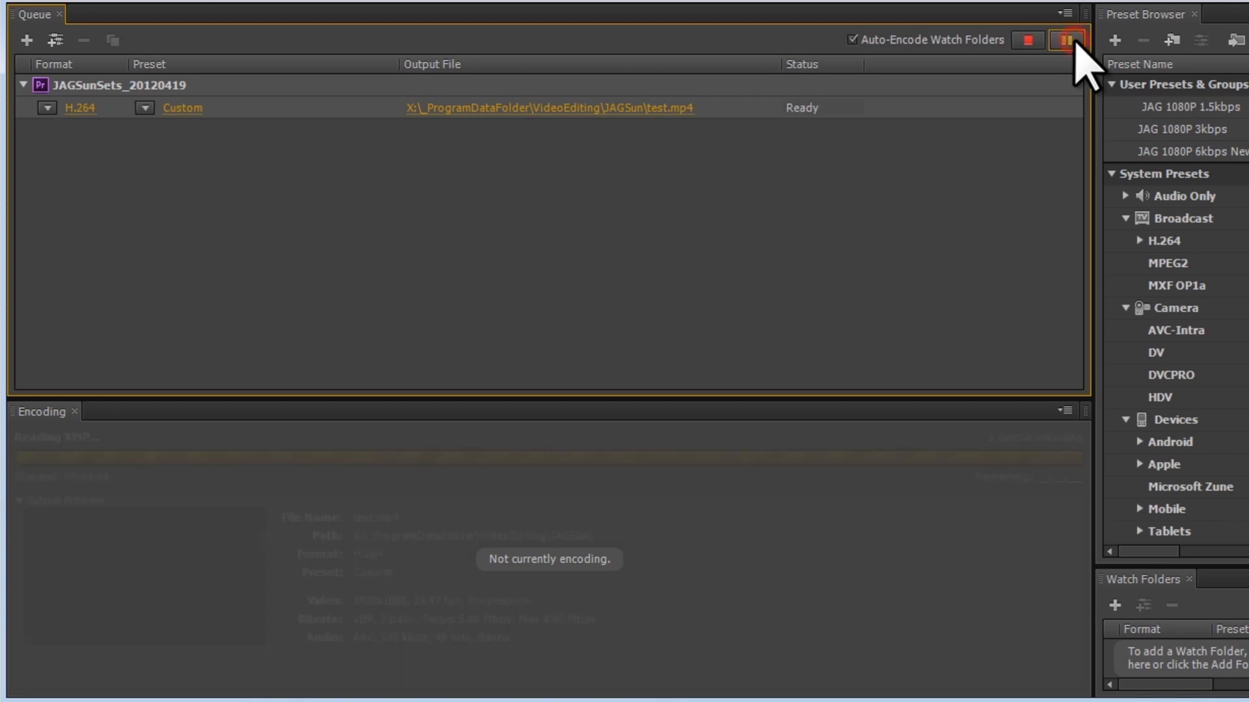
click(1064, 40)
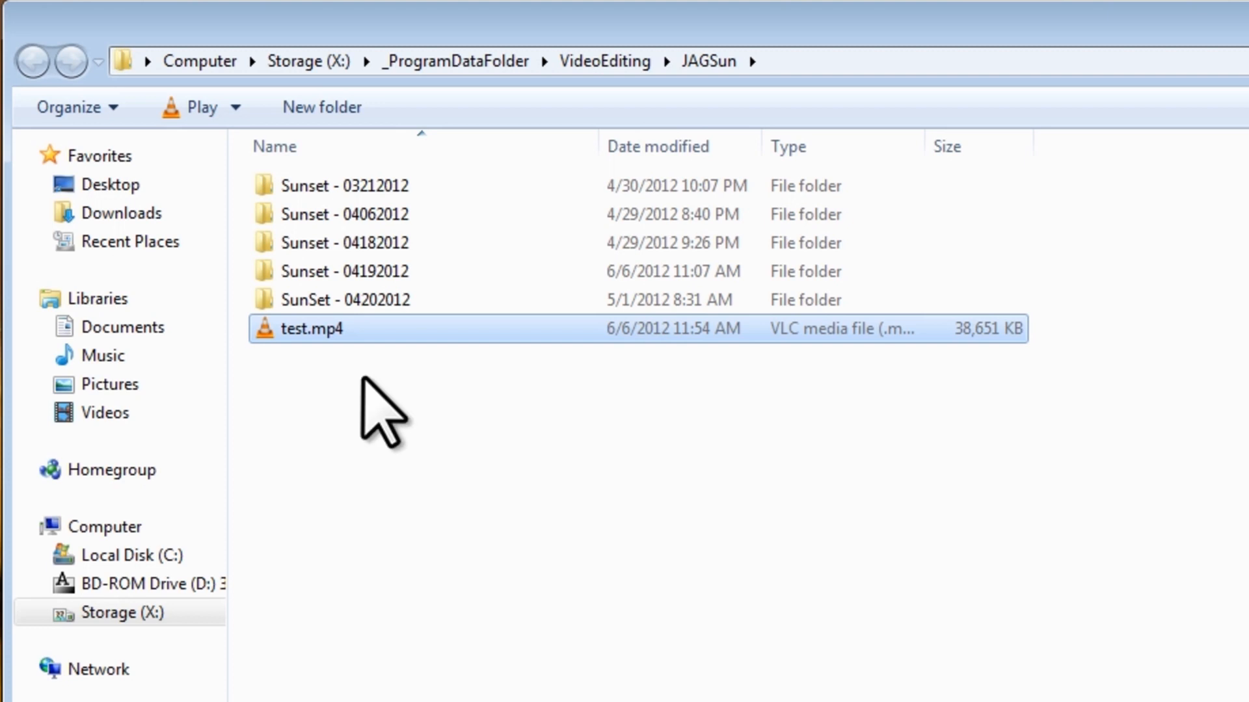
Play test.mp4 from the JAGSun folder in a media player.
double_click(309, 329)
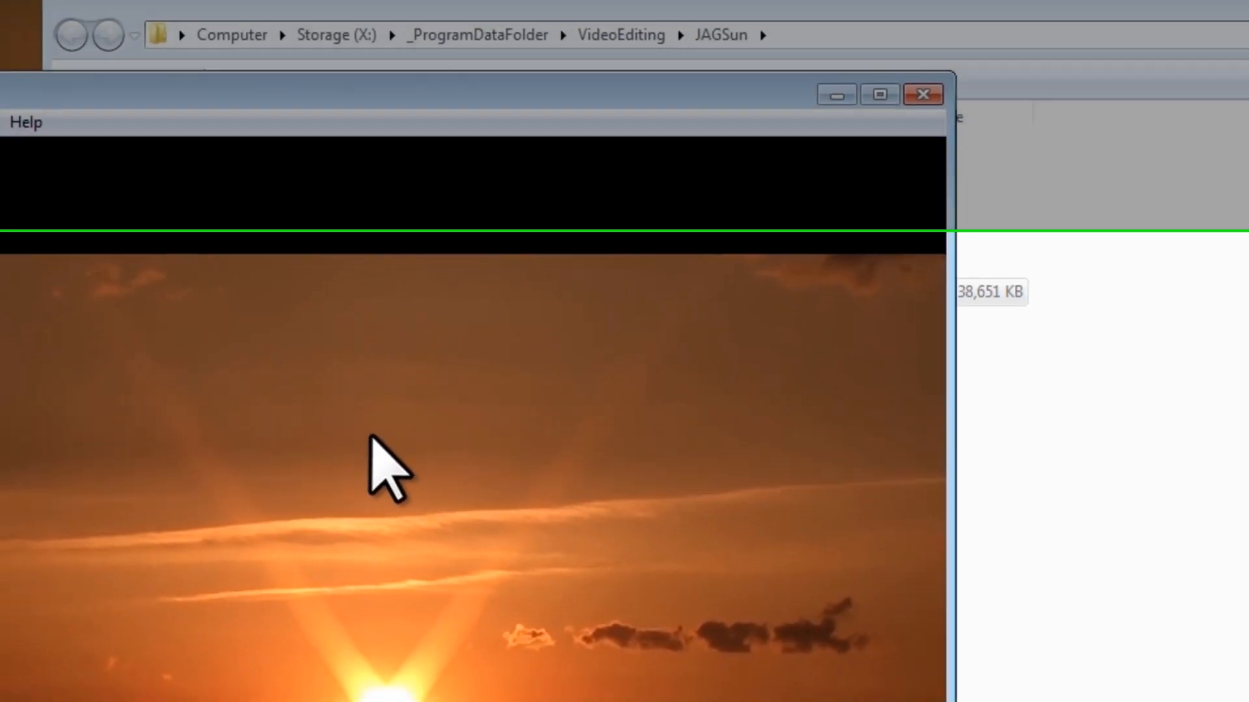